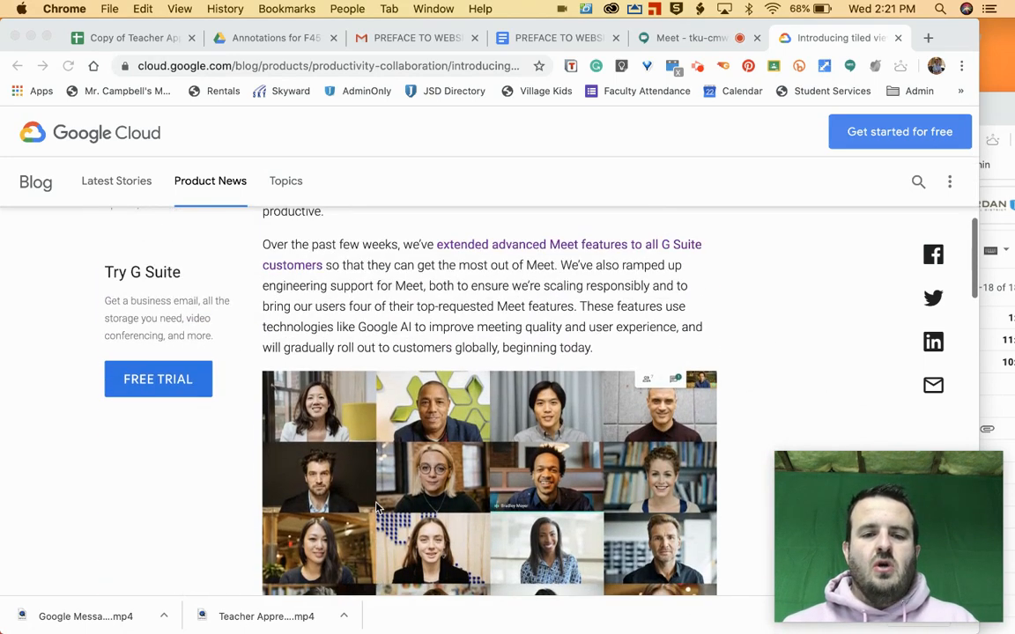
{"action": "scroll", "scroll_direction": "down", "scroll_amount": 3}
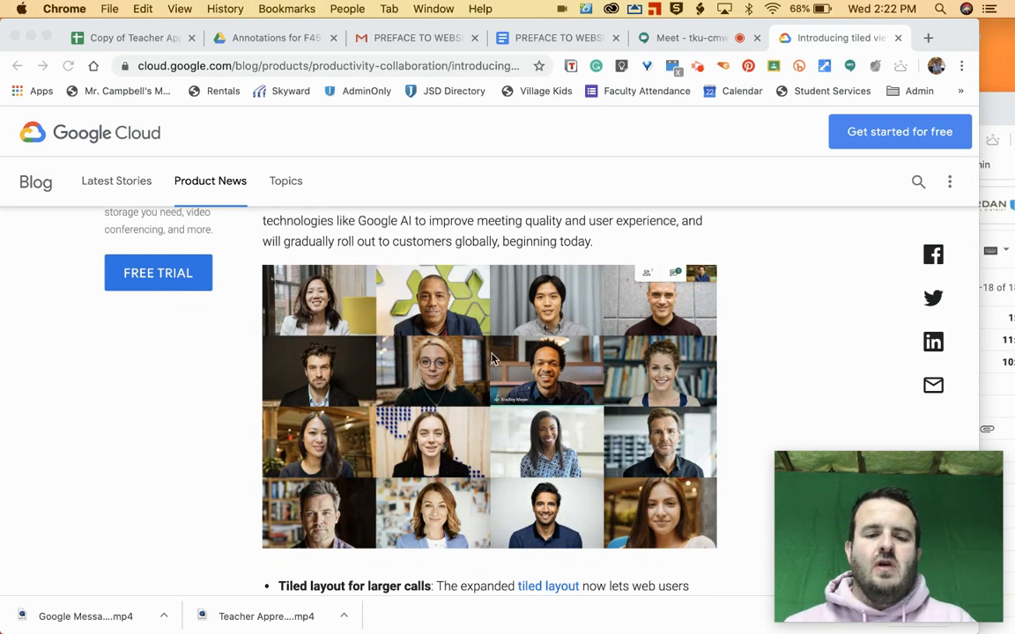
{"action": "scroll", "scroll_direction": "down", "scroll_amount": 3}
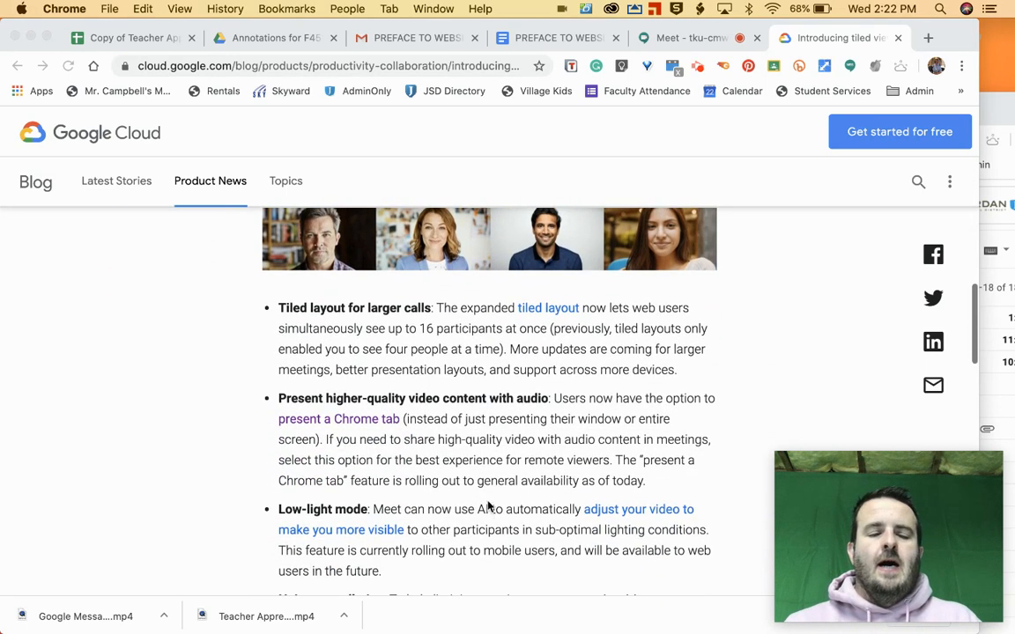
{"action": "scroll", "scroll_direction": "down", "scroll_amount": 3}
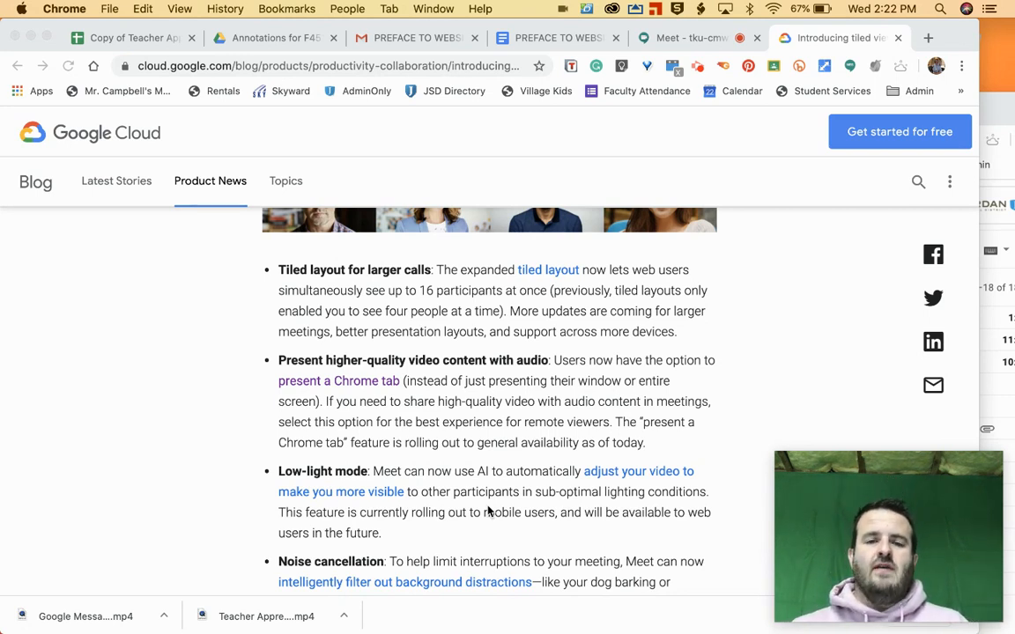
{"action": "scroll", "scroll_direction": "down", "scroll_amount": 3}
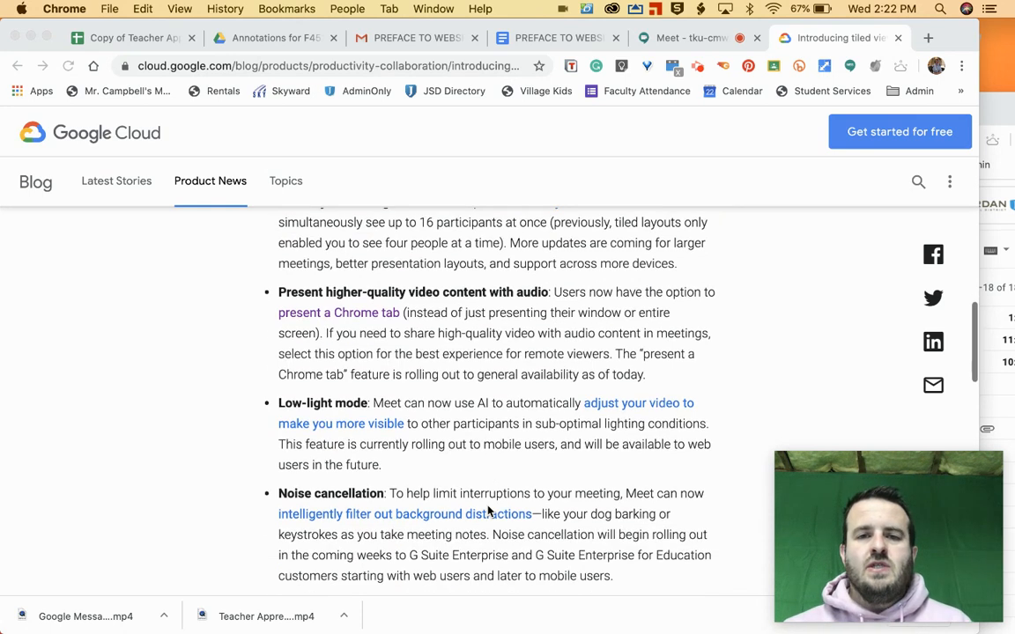